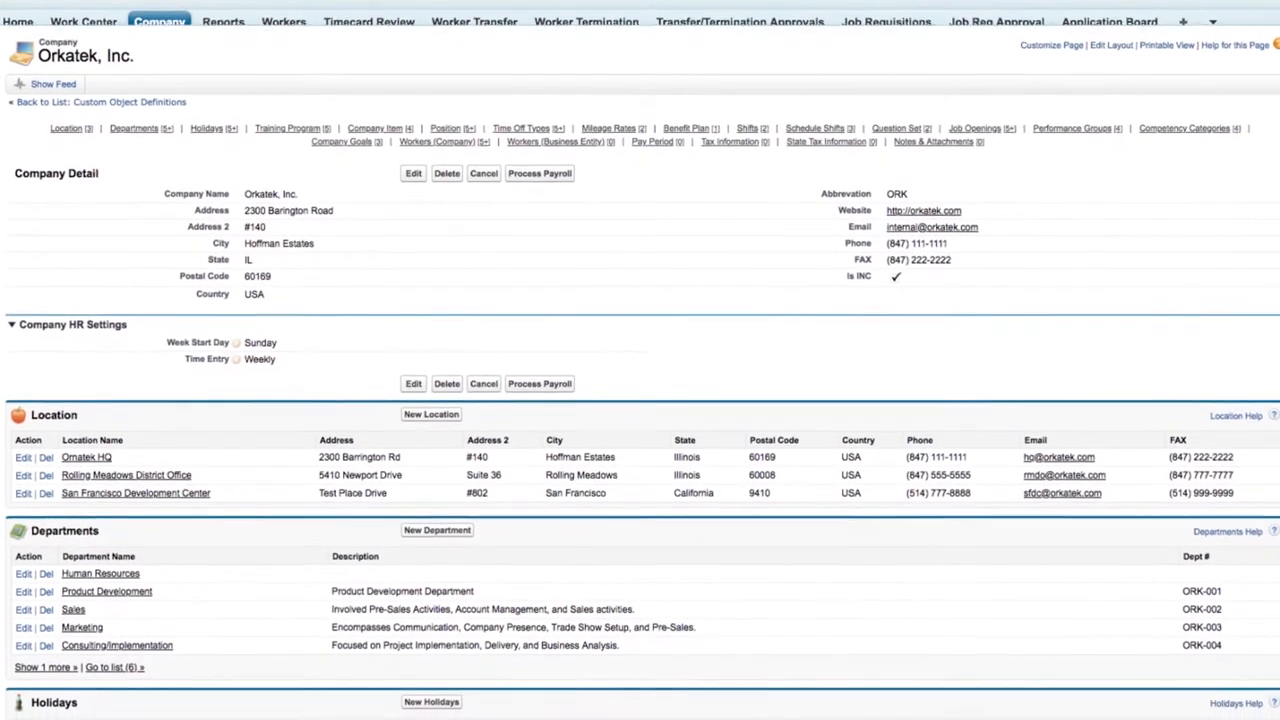
- Scroll the Supply-2113 record down to its Asset Maintenance related list
scroll(down, 3)
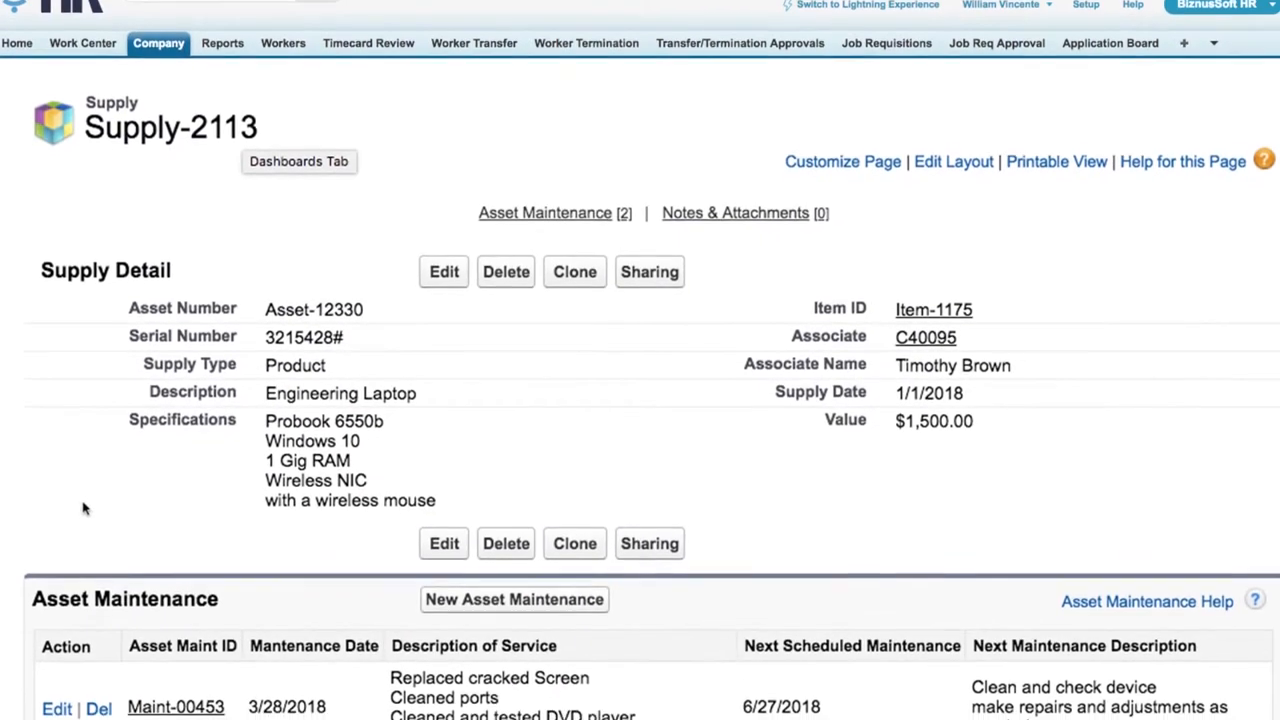
scroll(down, 3)
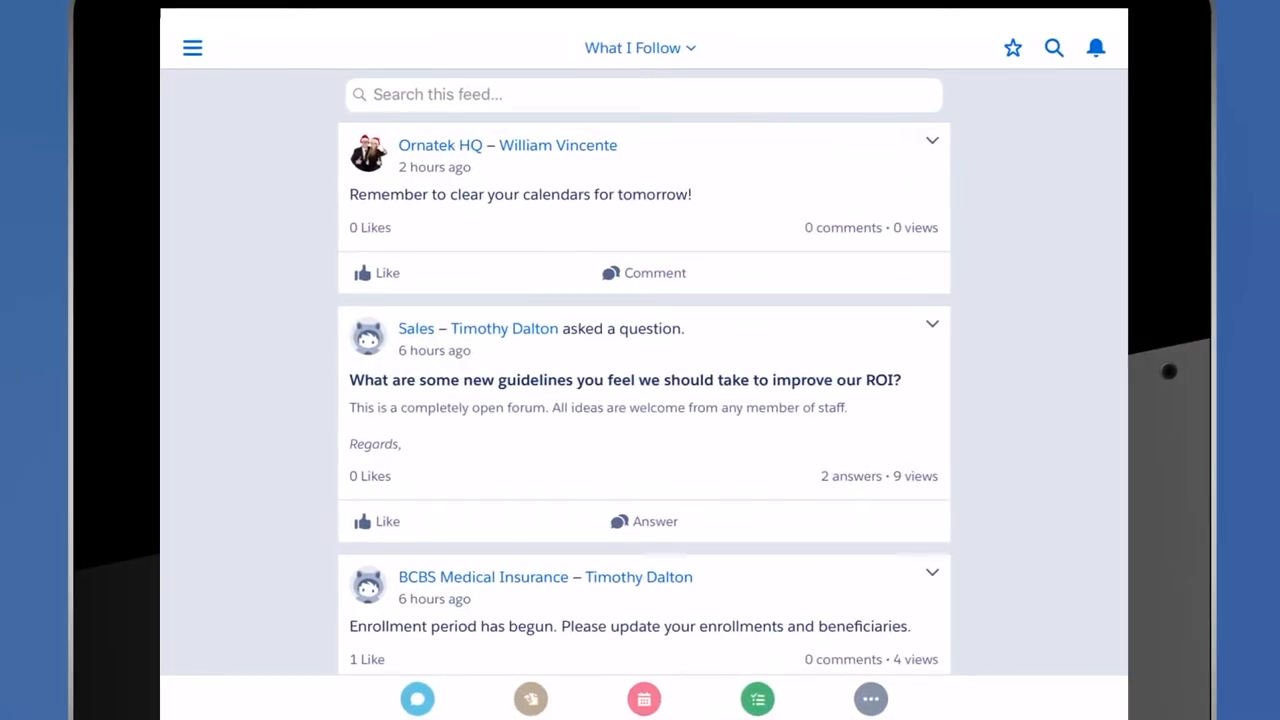
scroll(down, 3)
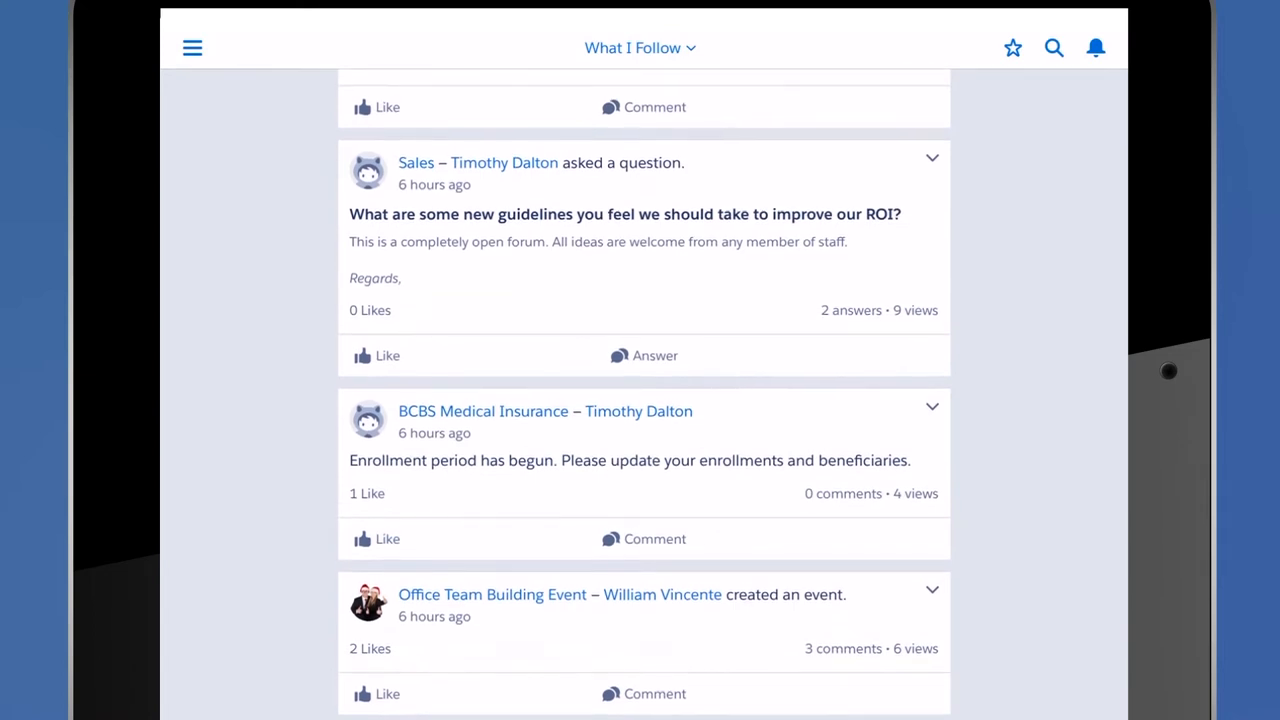
click(386, 540)
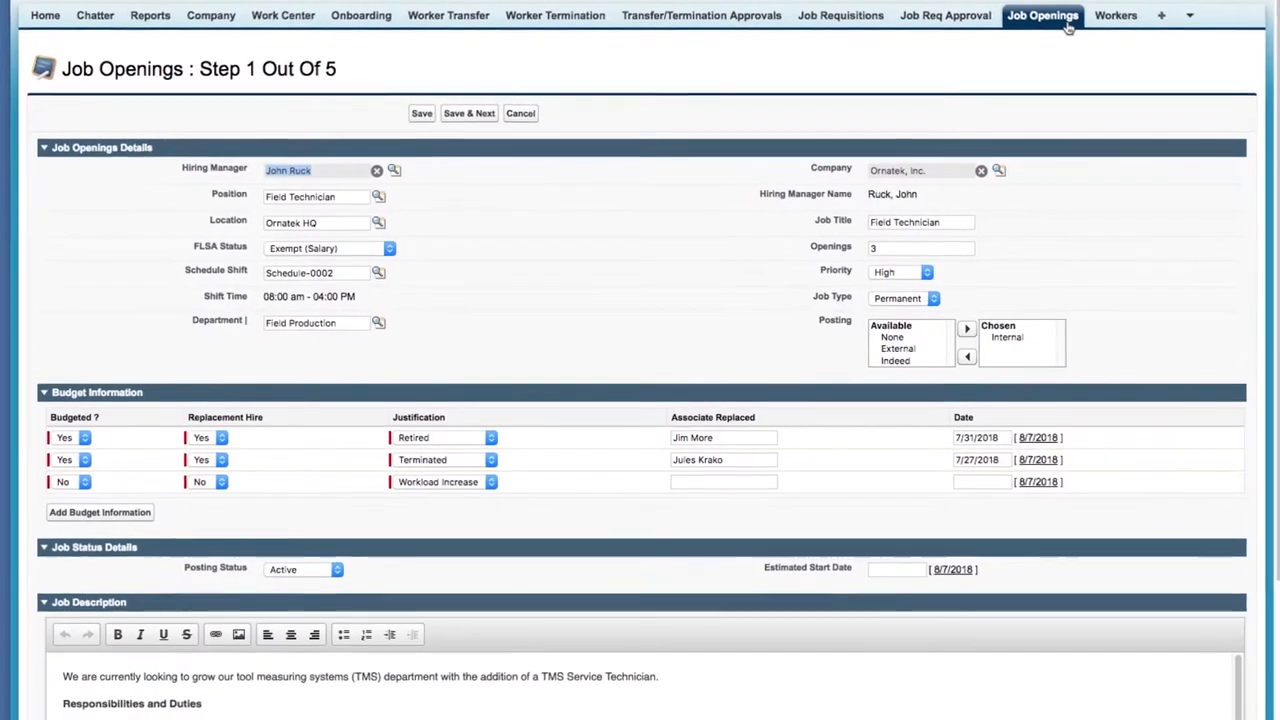
click(378, 196)
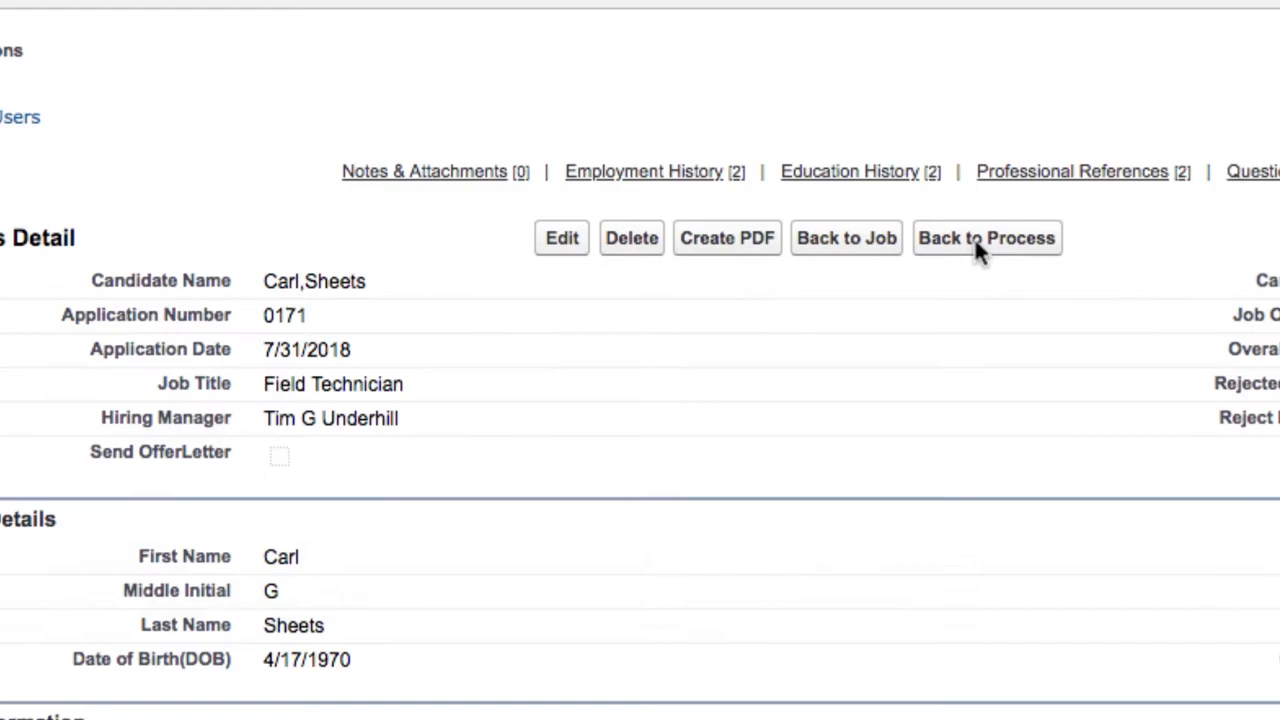
click(986, 238)
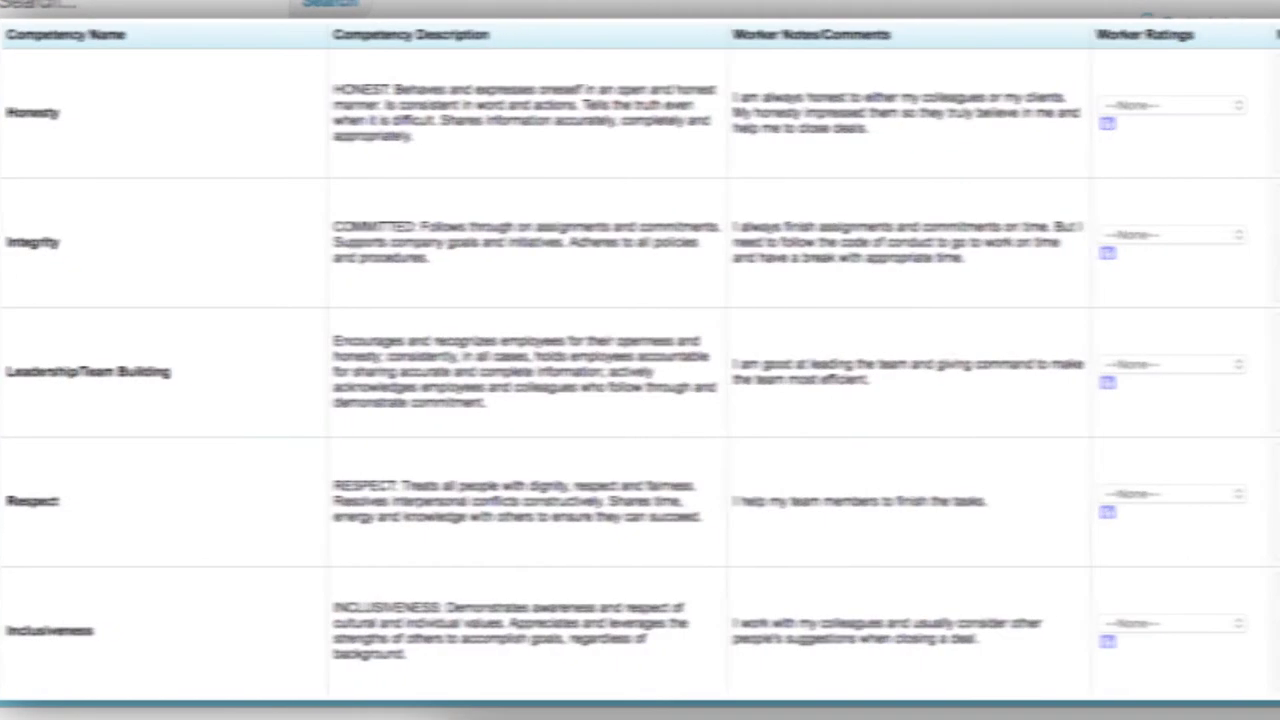
- Scroll the evaluation right to the Manager Notes/Comments and Manager Ratings columns
scroll(right, 3)
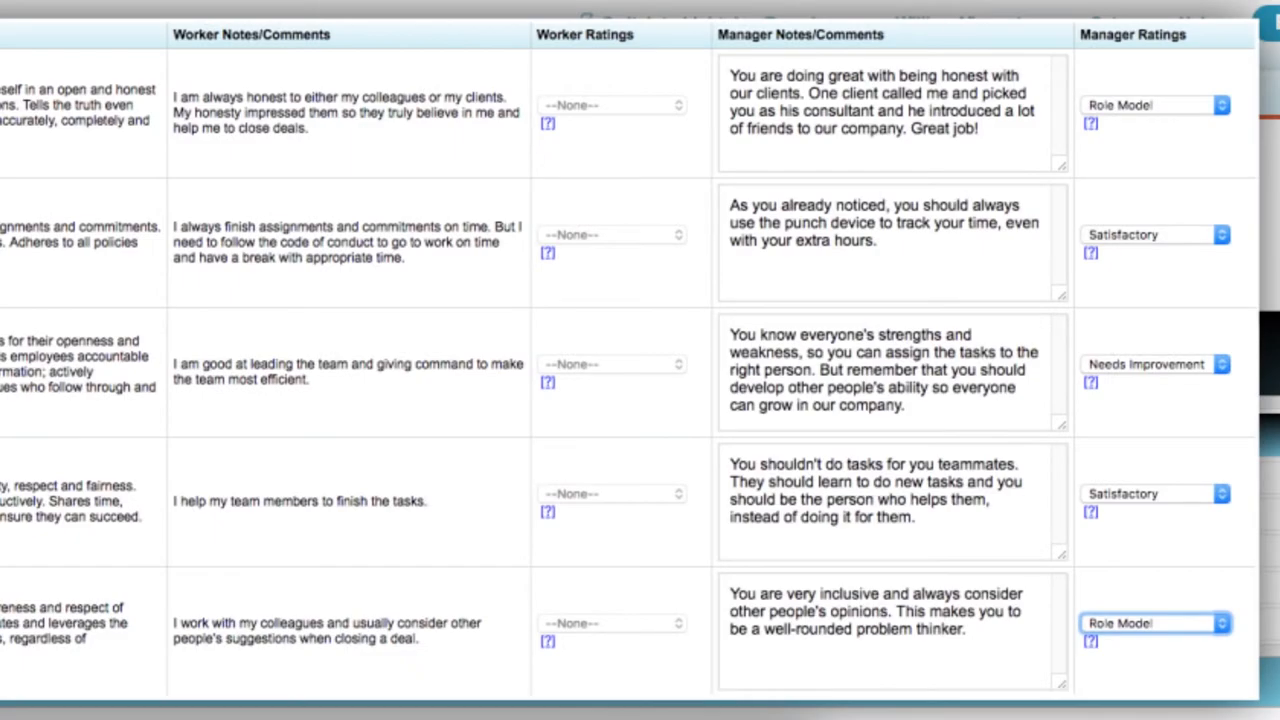